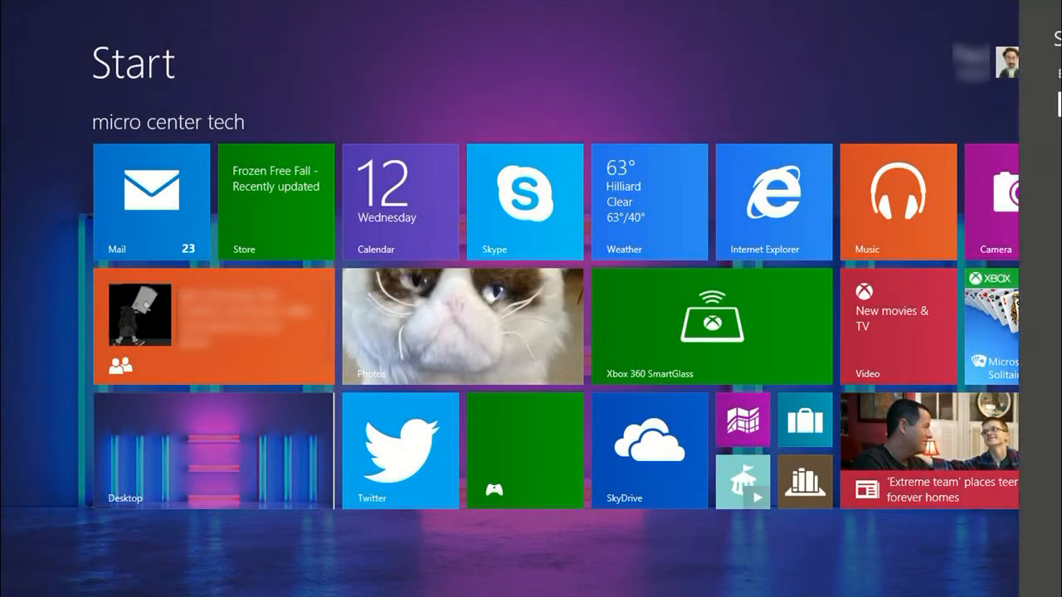
# Search 'alarm' from the Start screen and launch the Alarms app
pyautogui.write('alarm')
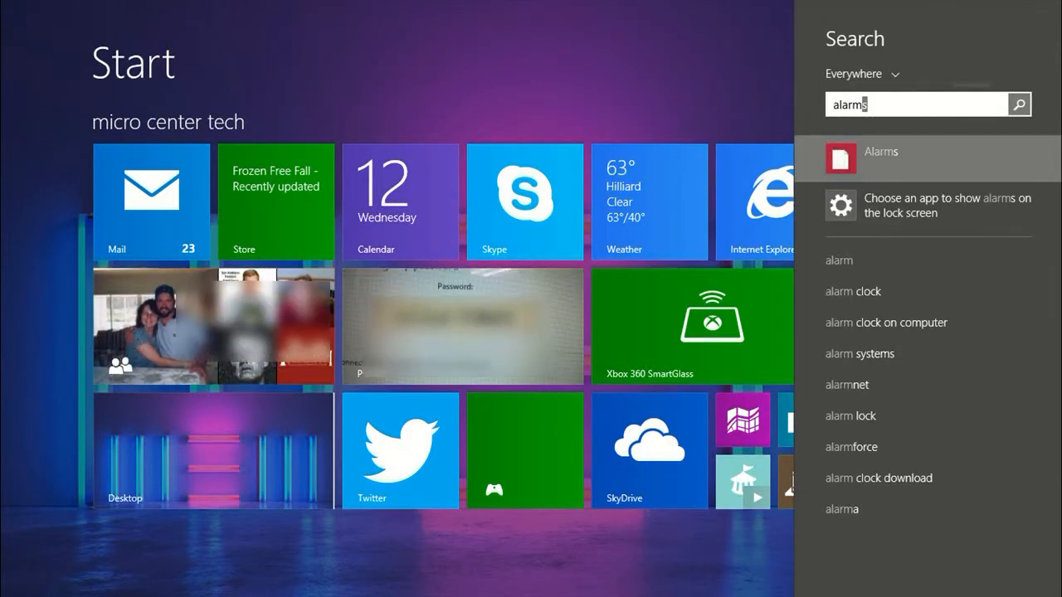
pyautogui.click(881, 159)
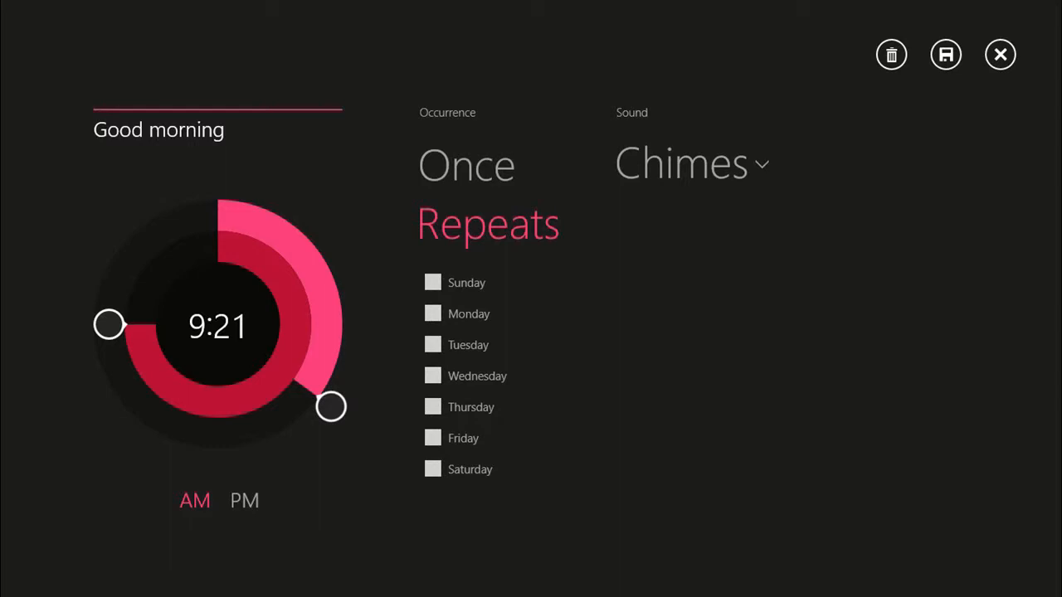
# Change the Good morning alarm's sound from Chimes to Tap
pyautogui.click(690, 162)
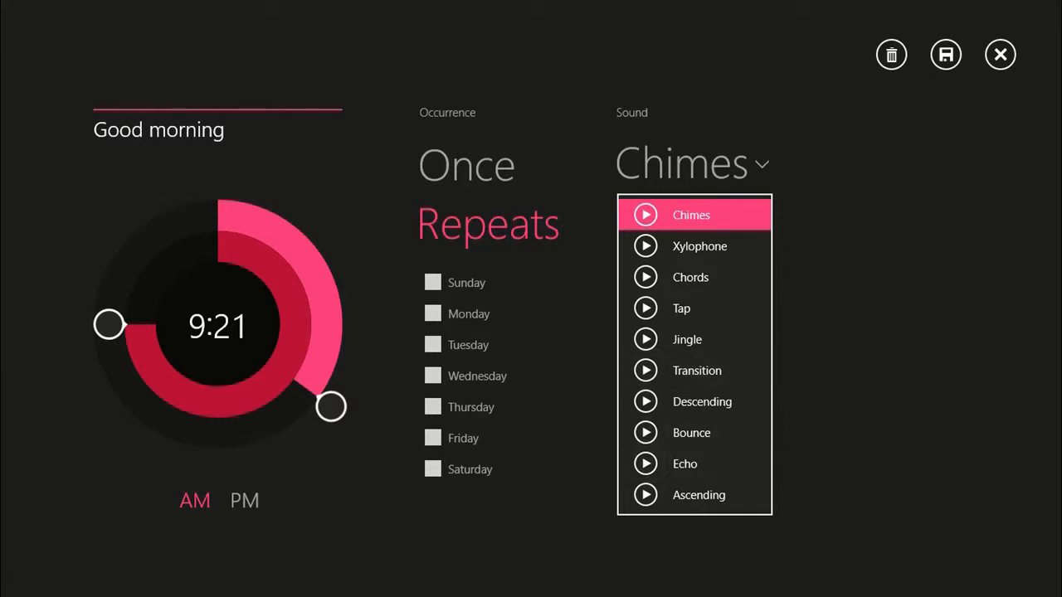
pyautogui.click(681, 307)
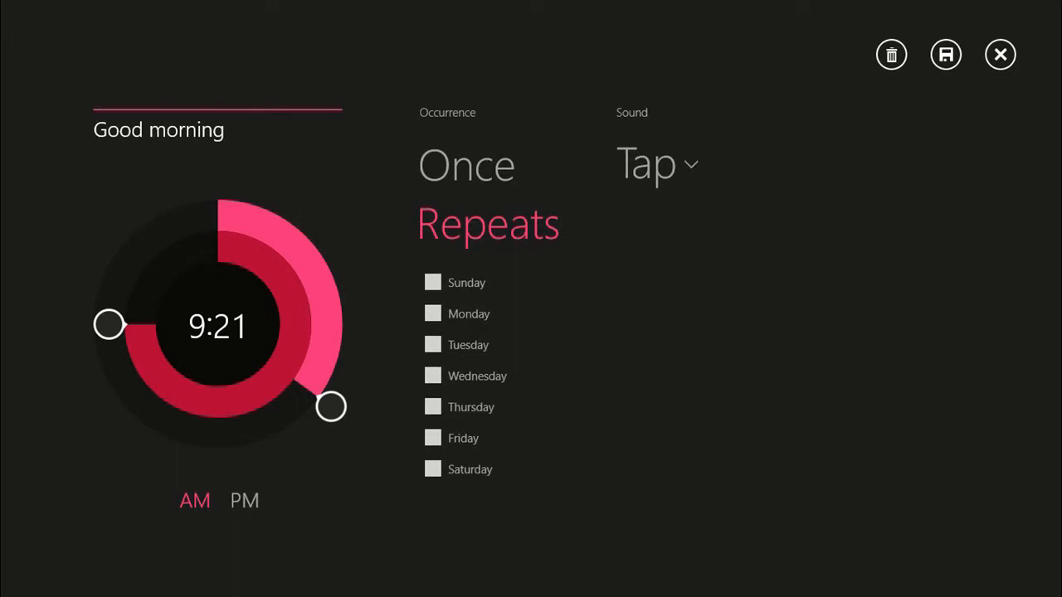
pyautogui.moveTo(960, 94)
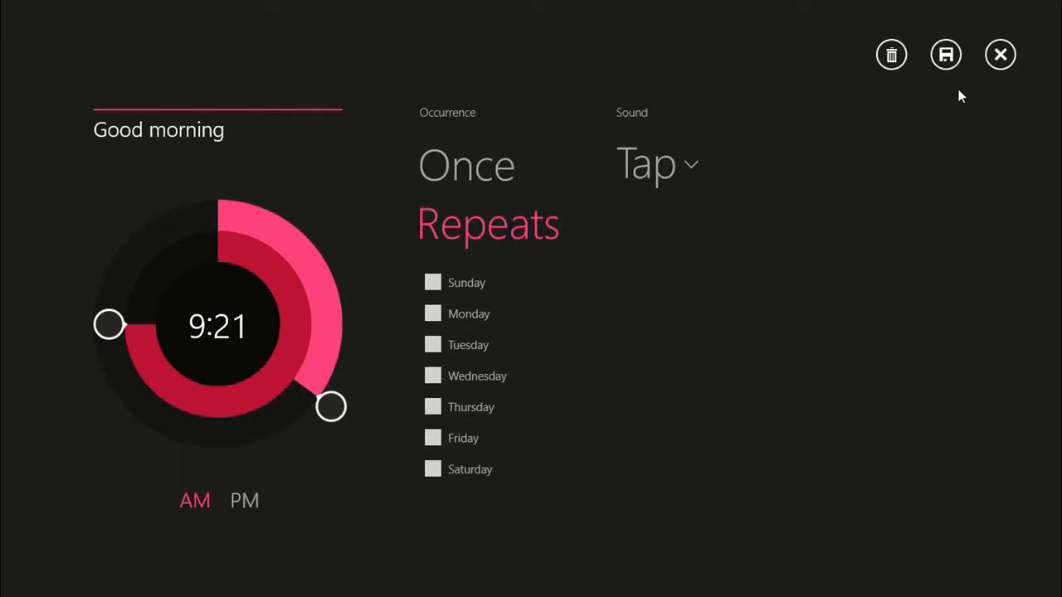
pyautogui.moveTo(946, 55)
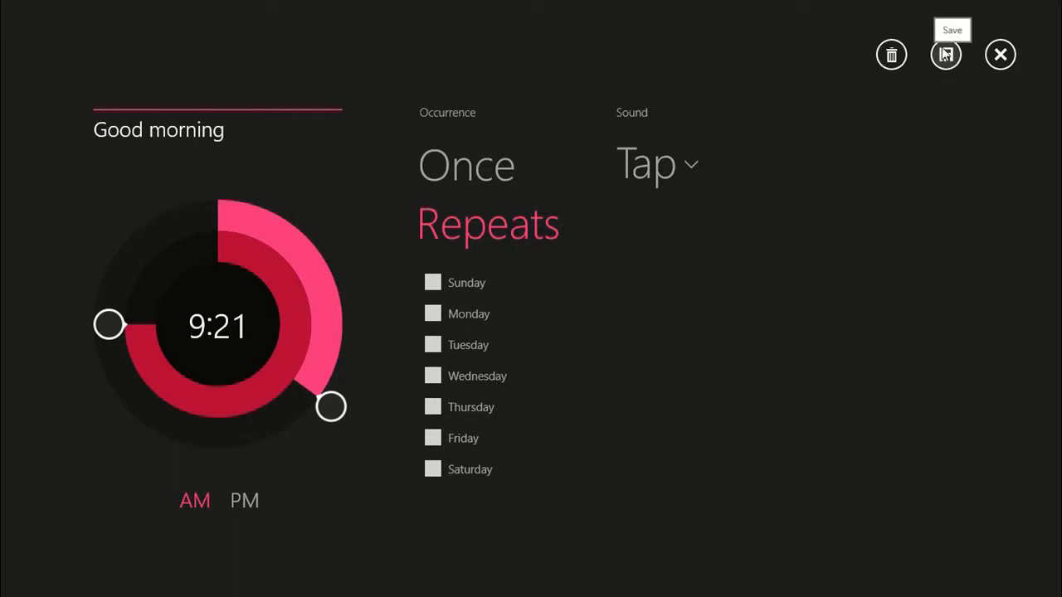